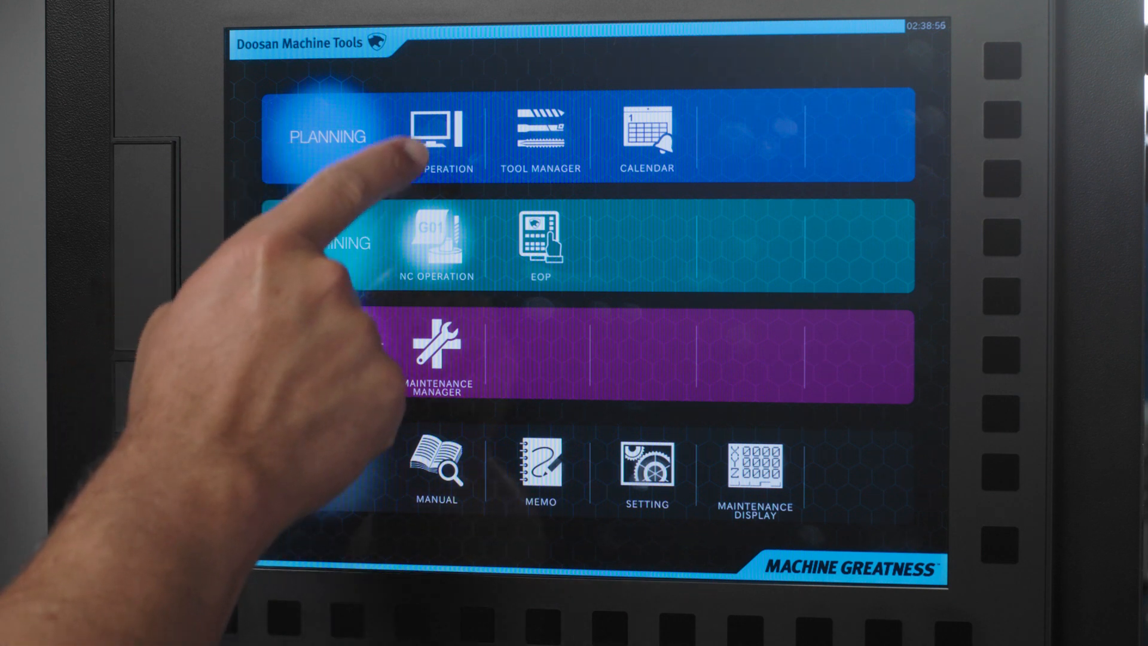
Open and close the remote desktop tool, then visit the tool manager and return home.
left_click(436, 136)
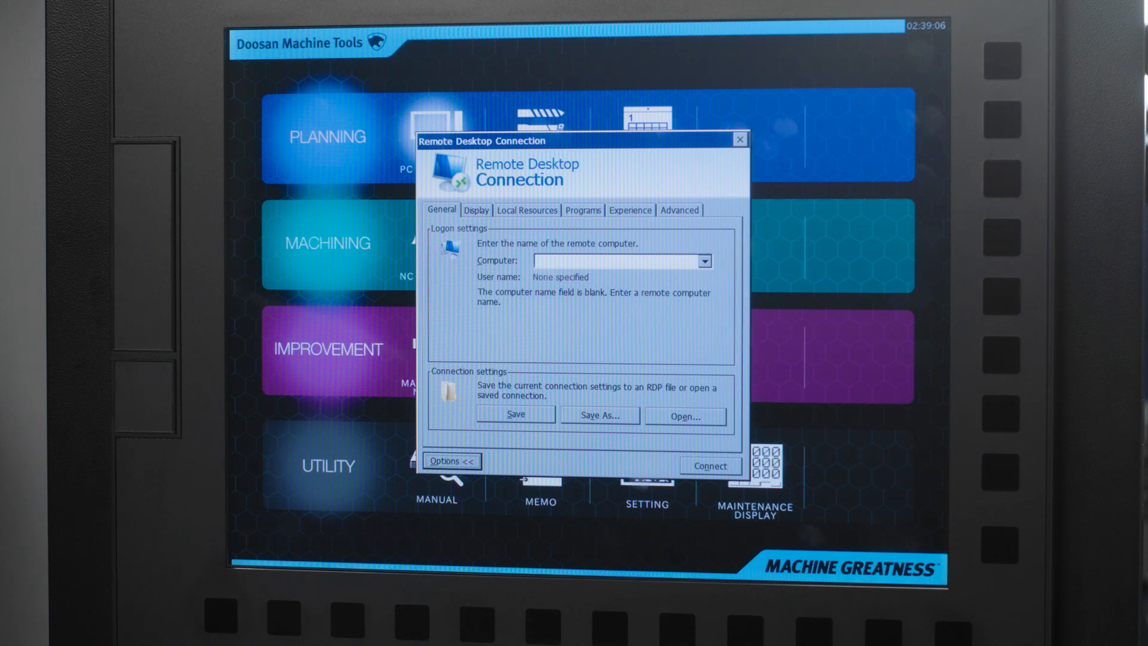
left_click(738, 138)
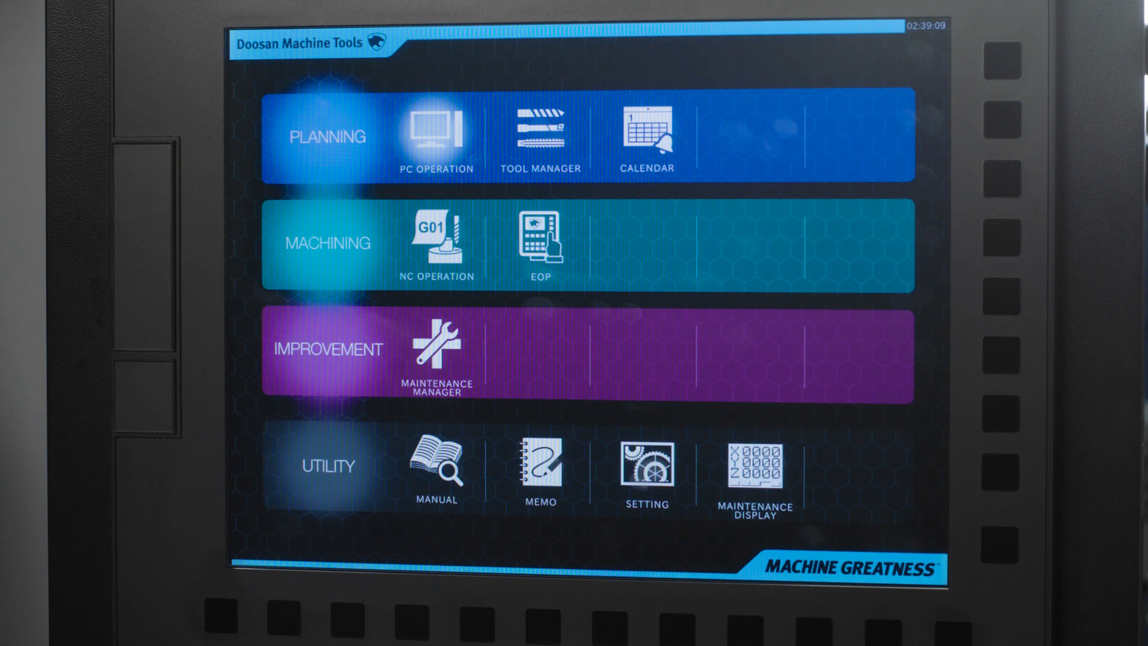
left_click(540, 132)
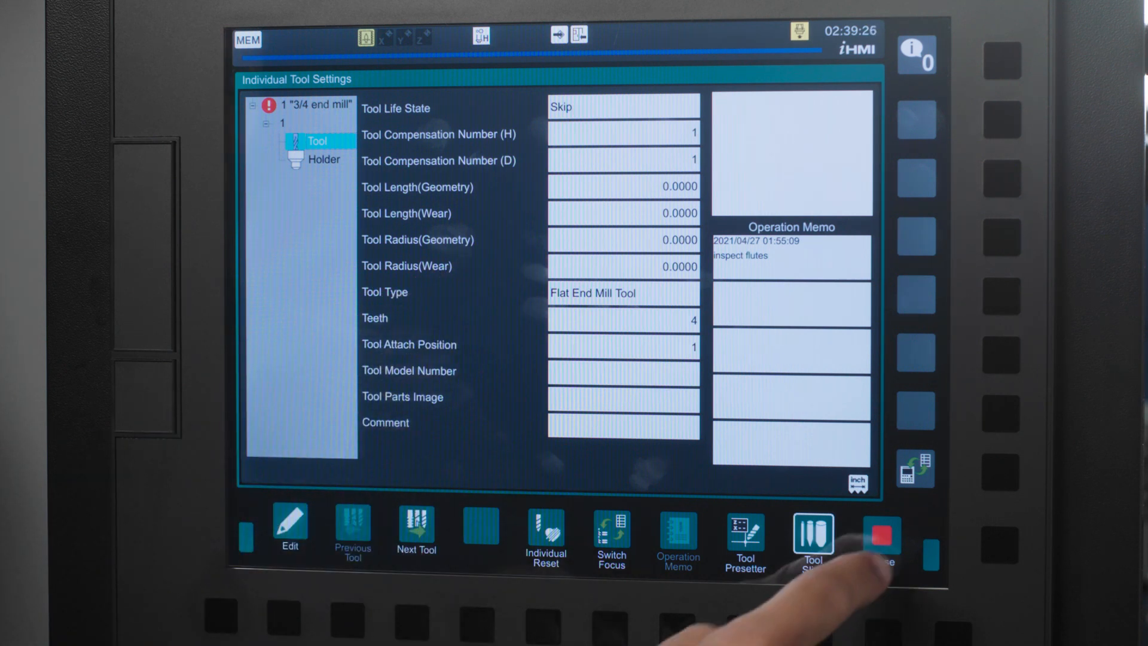
left_click(881, 533)
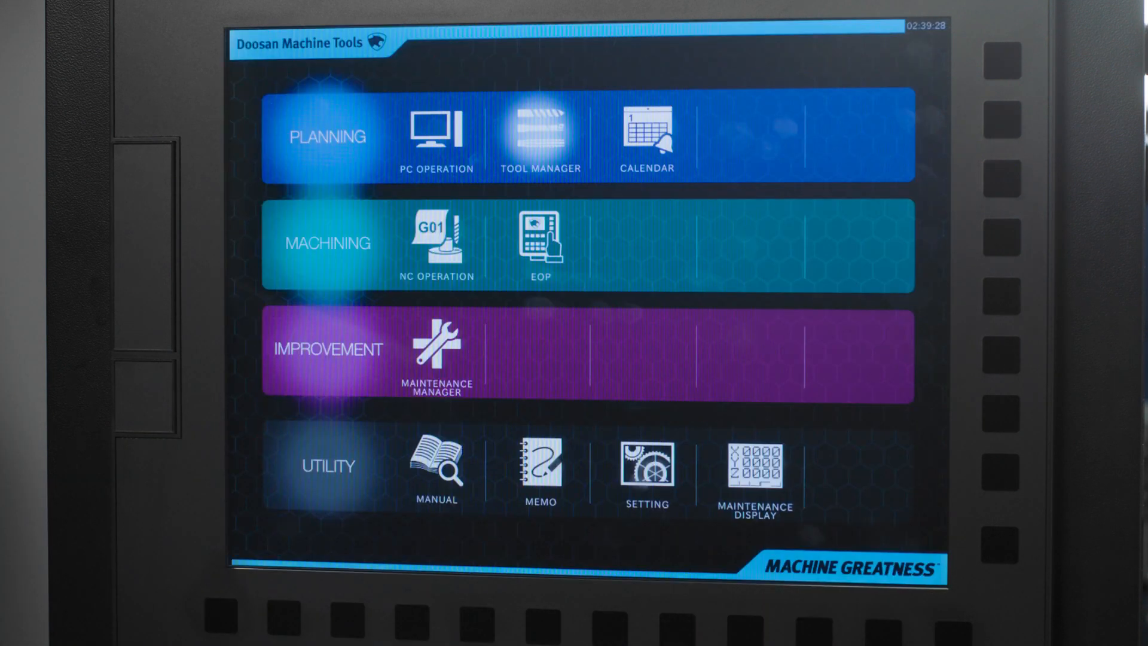
Open the calendar and start registering a new schedule entry.
left_click(646, 136)
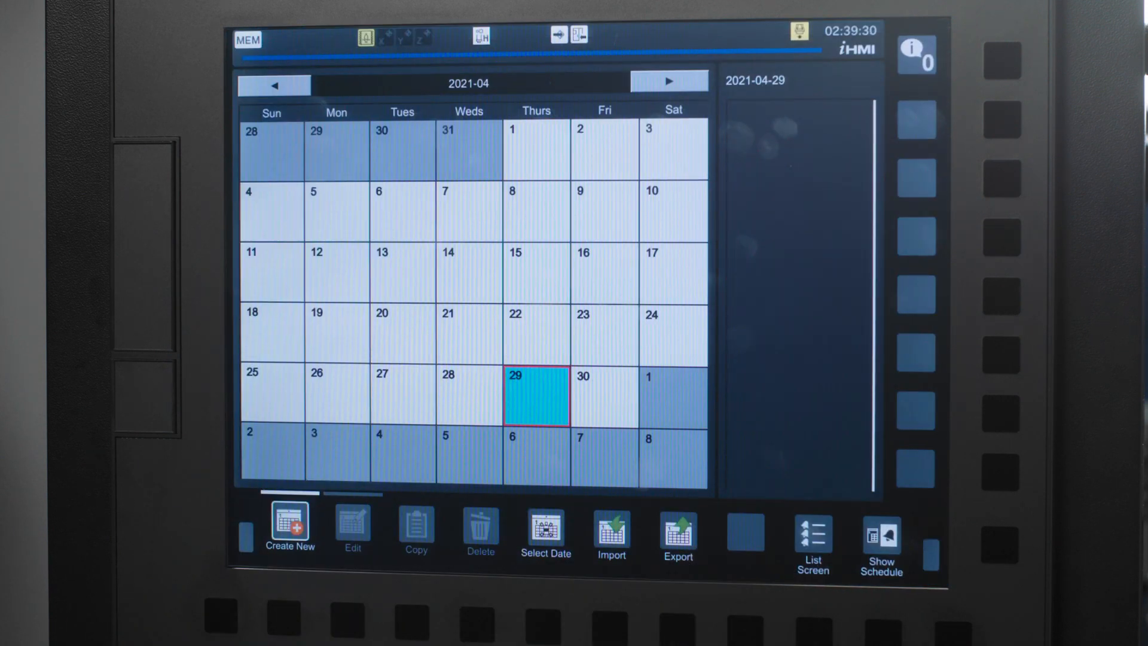
left_click(290, 527)
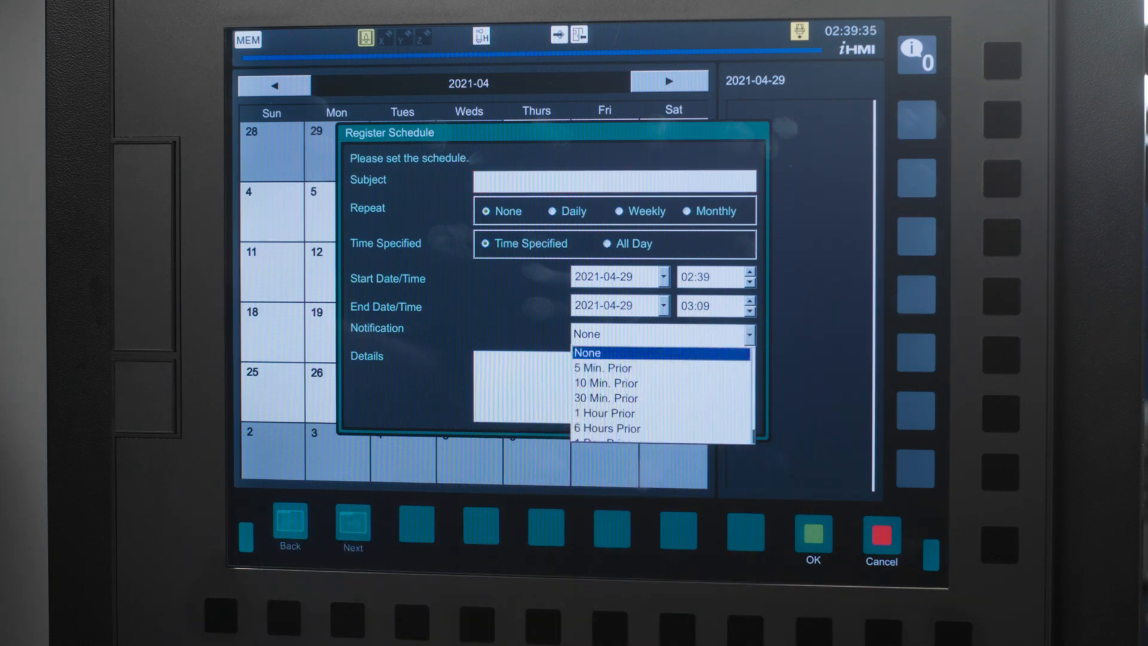
left_click(587, 352)
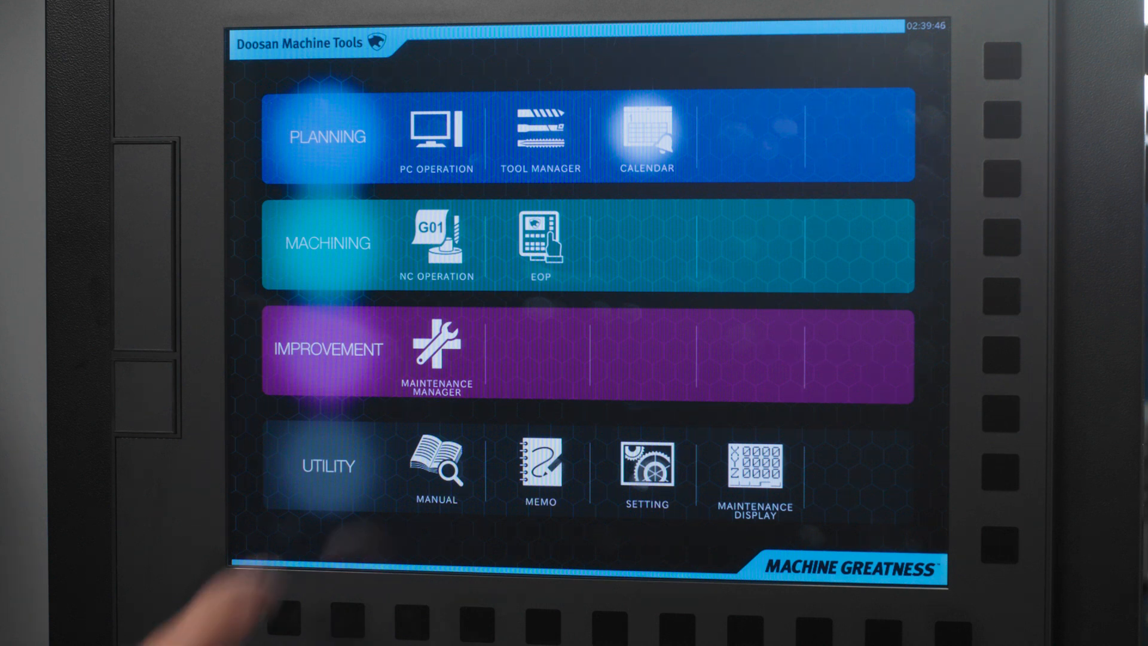
View the NC operation status, tool offset table and stored part programs.
left_click(436, 245)
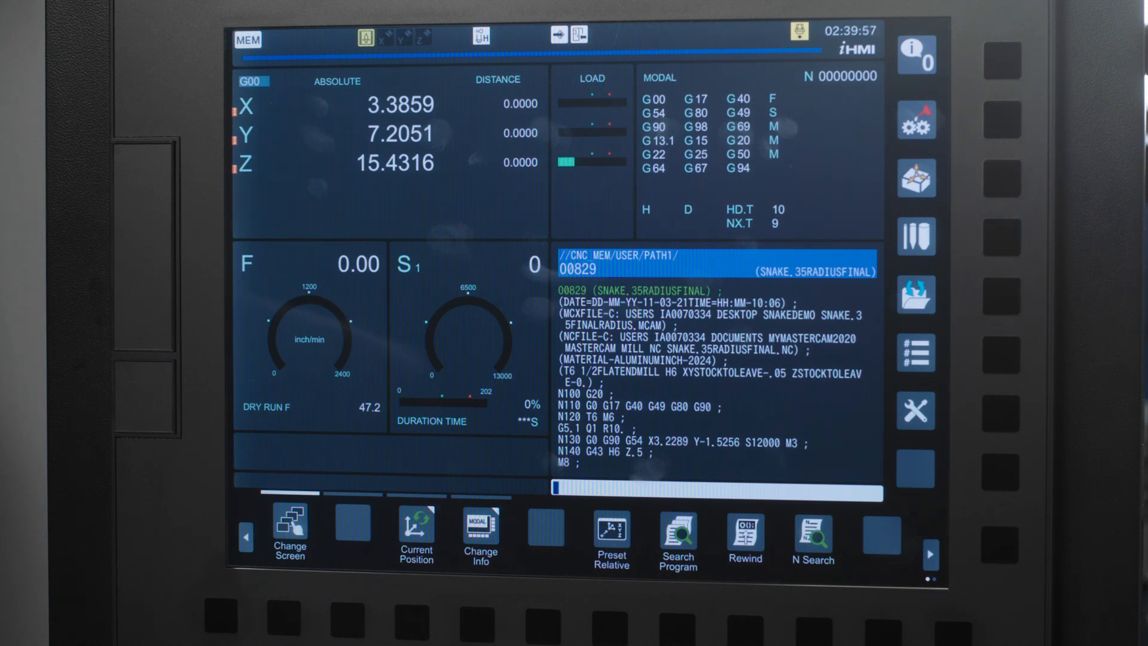
left_click(916, 60)
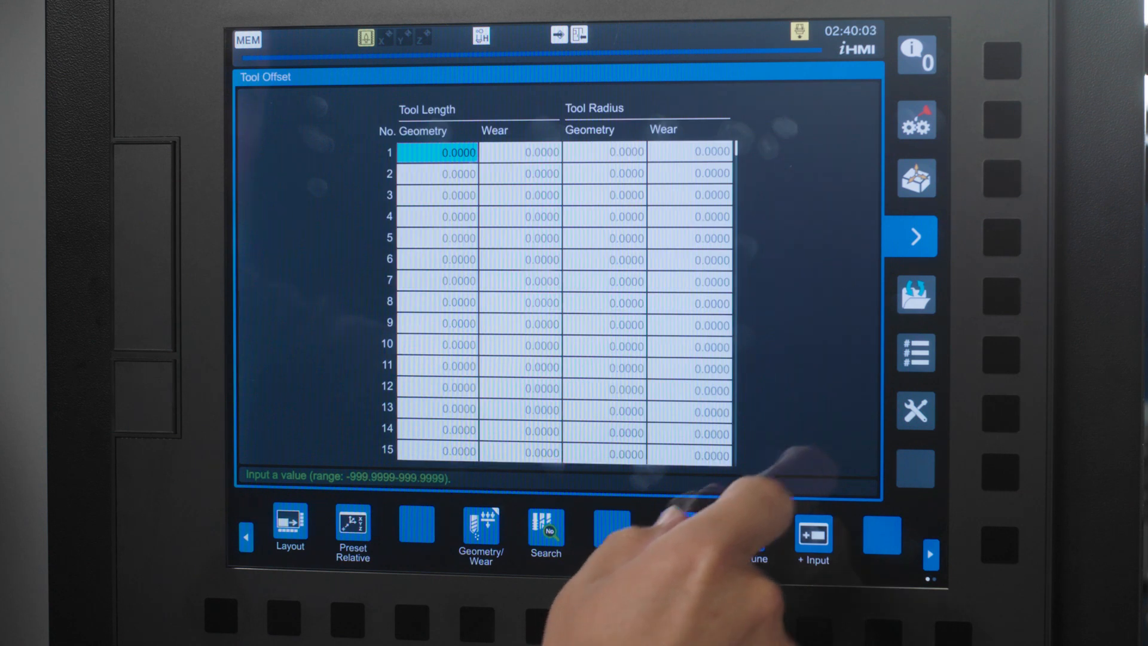
left_click(917, 350)
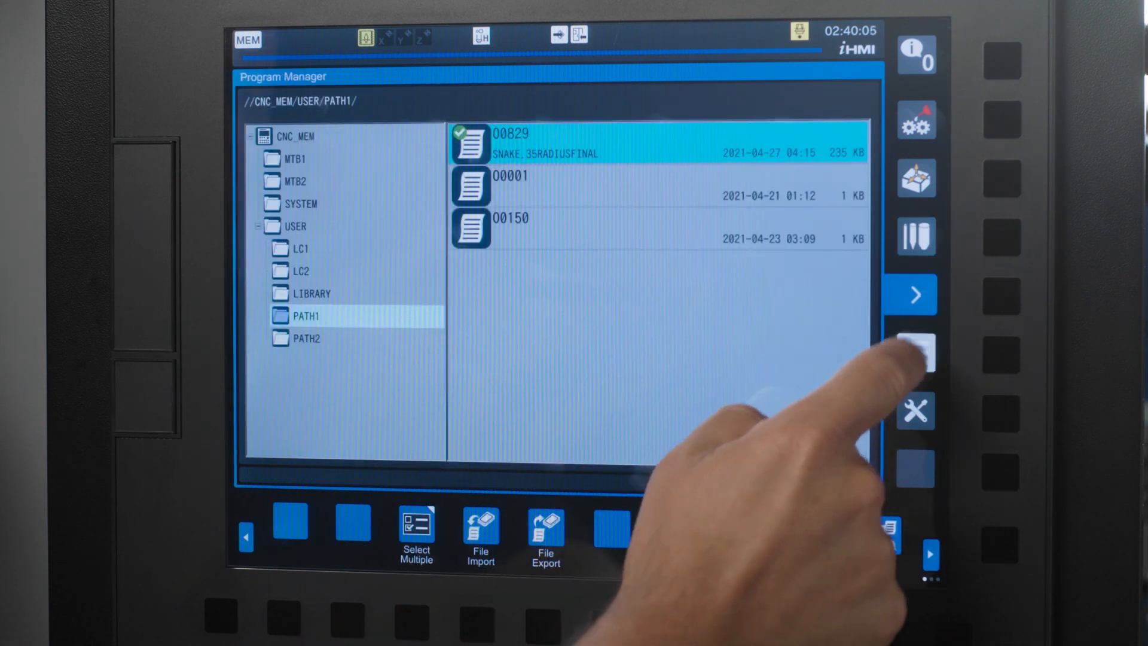
left_click(916, 350)
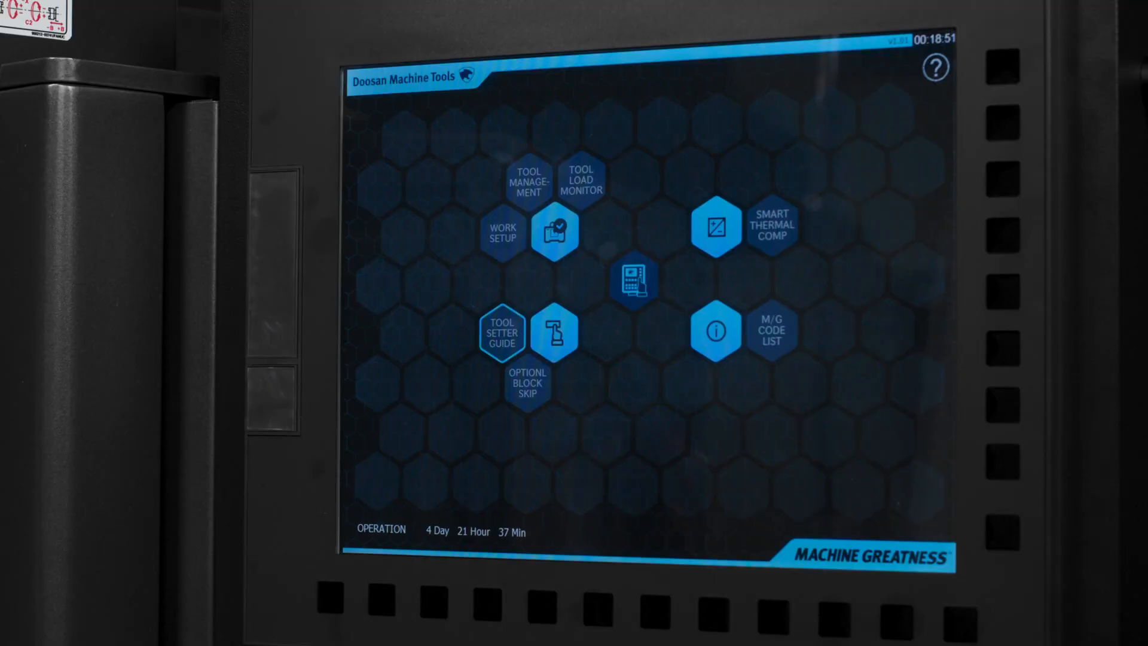
Open the Manual app listing all CNC, iHMI, maintenance and parameter manuals.
left_click(501, 333)
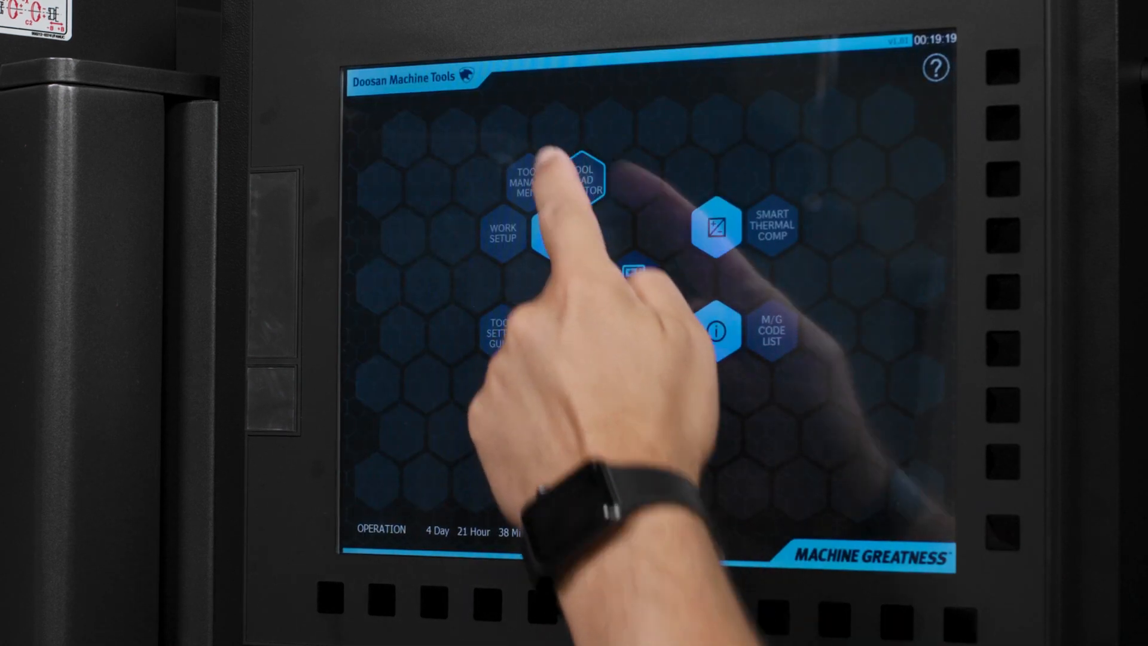
left_click(557, 176)
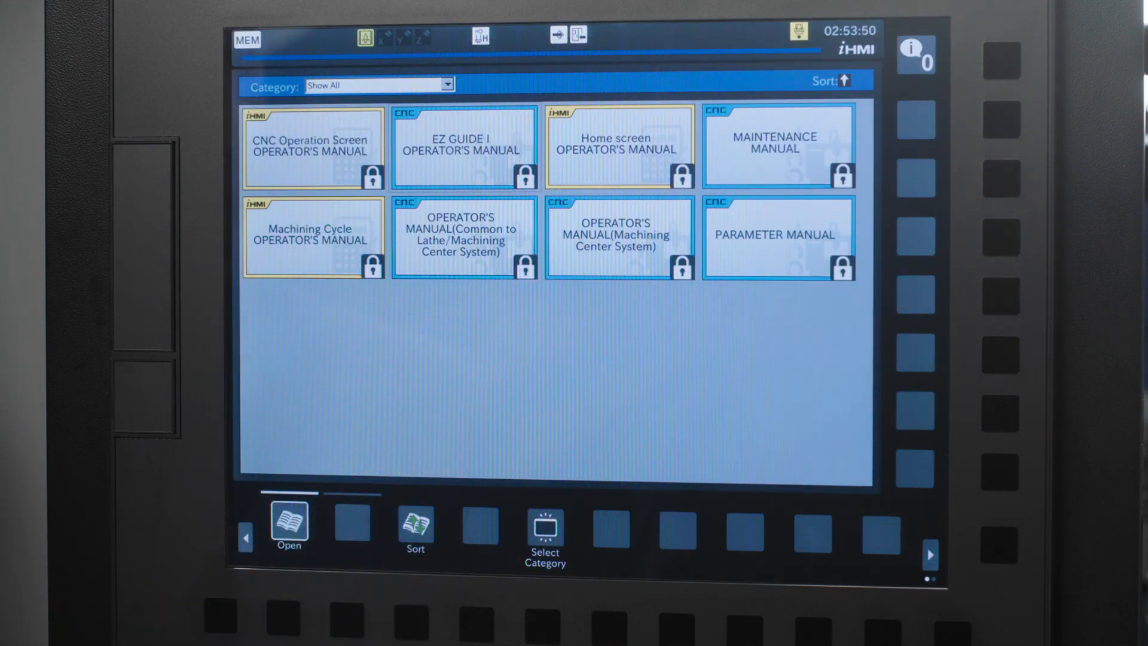
Open the Manual Guide i operator's manual and dismiss a search without searching.
left_click(288, 525)
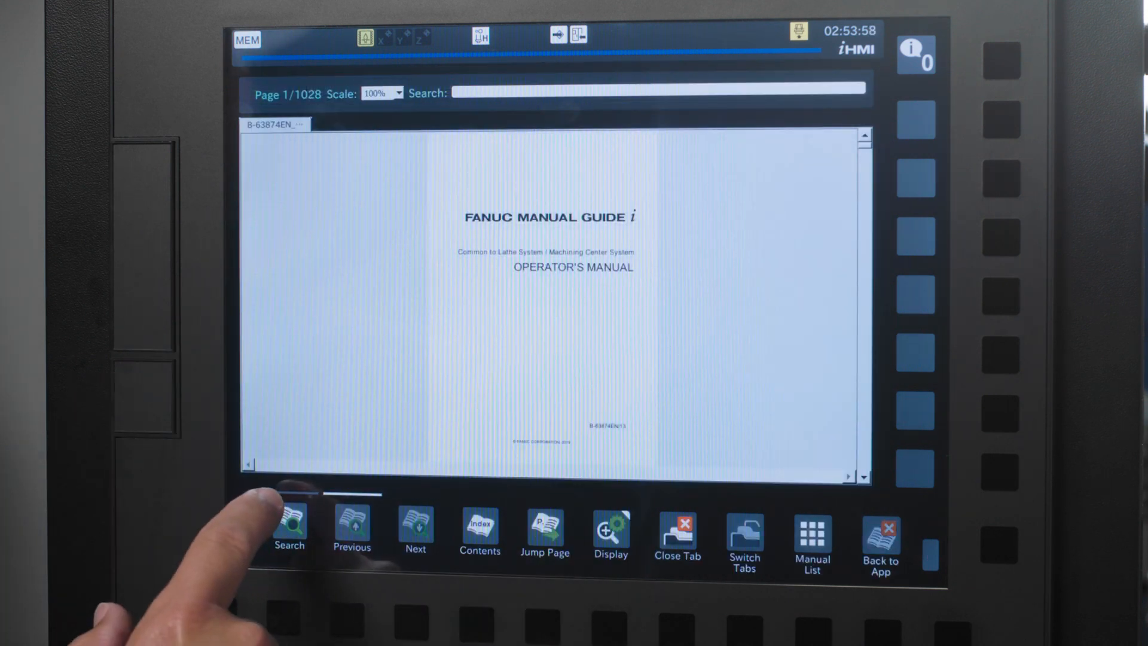
left_click(290, 527)
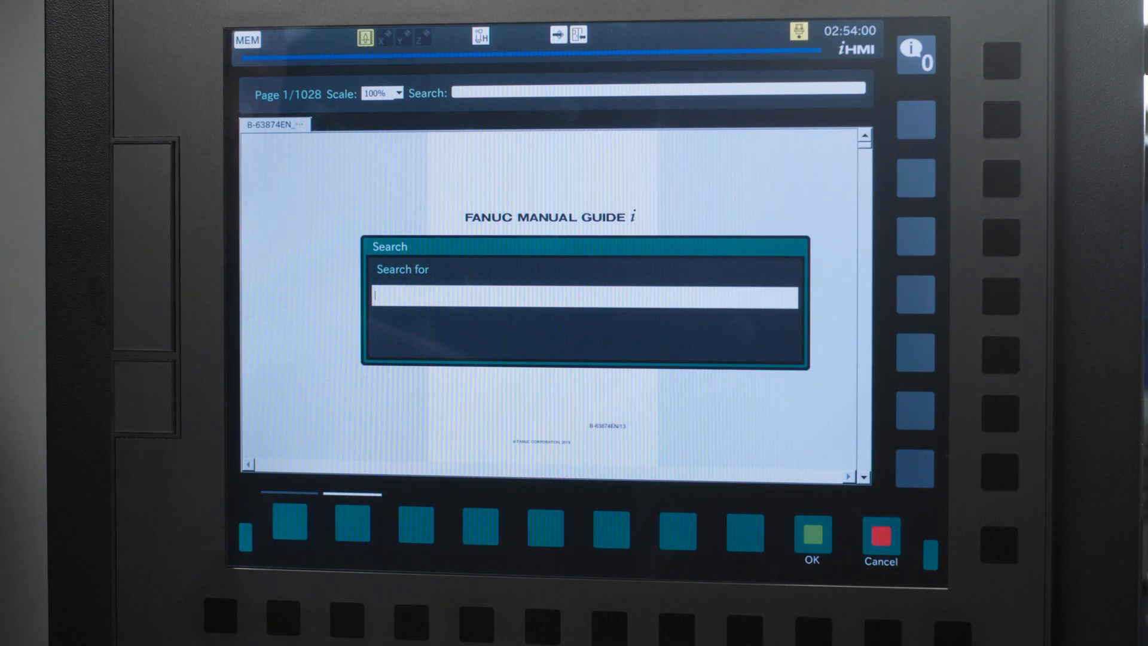
left_click(880, 528)
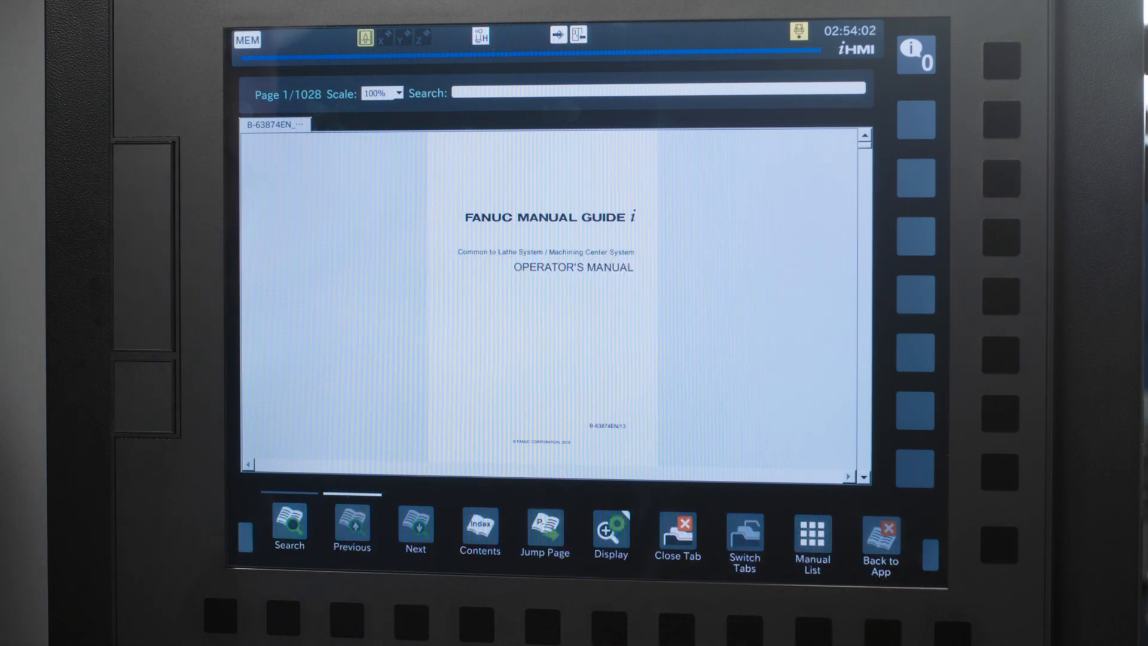
Jump to a chapter from the manual's contents, then open a blank memo pad.
left_click(480, 527)
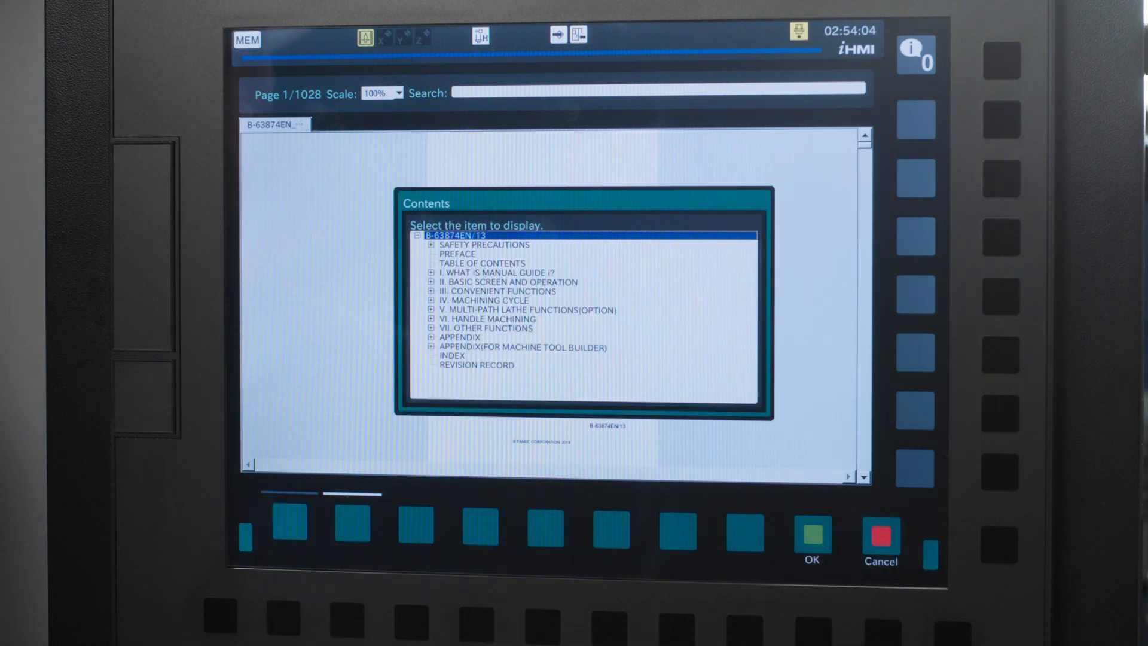
left_click(486, 301)
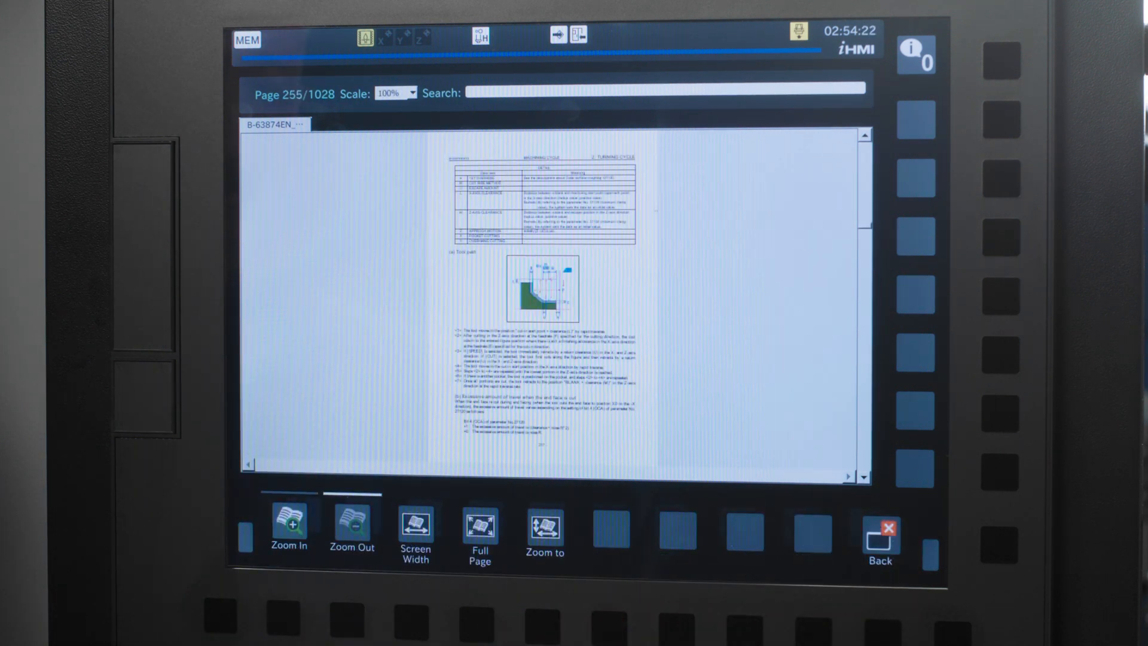
left_click(288, 519)
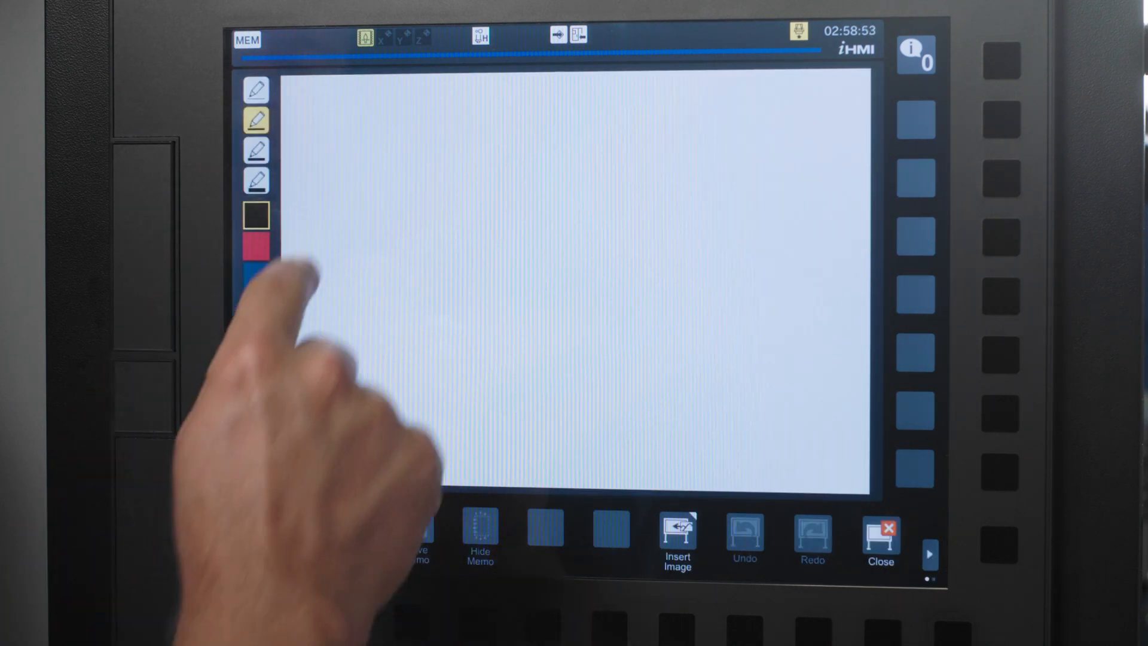
Swipe away the memo pad to reach the System Information settings.
left_click_drag(289, 193, 424, 196)
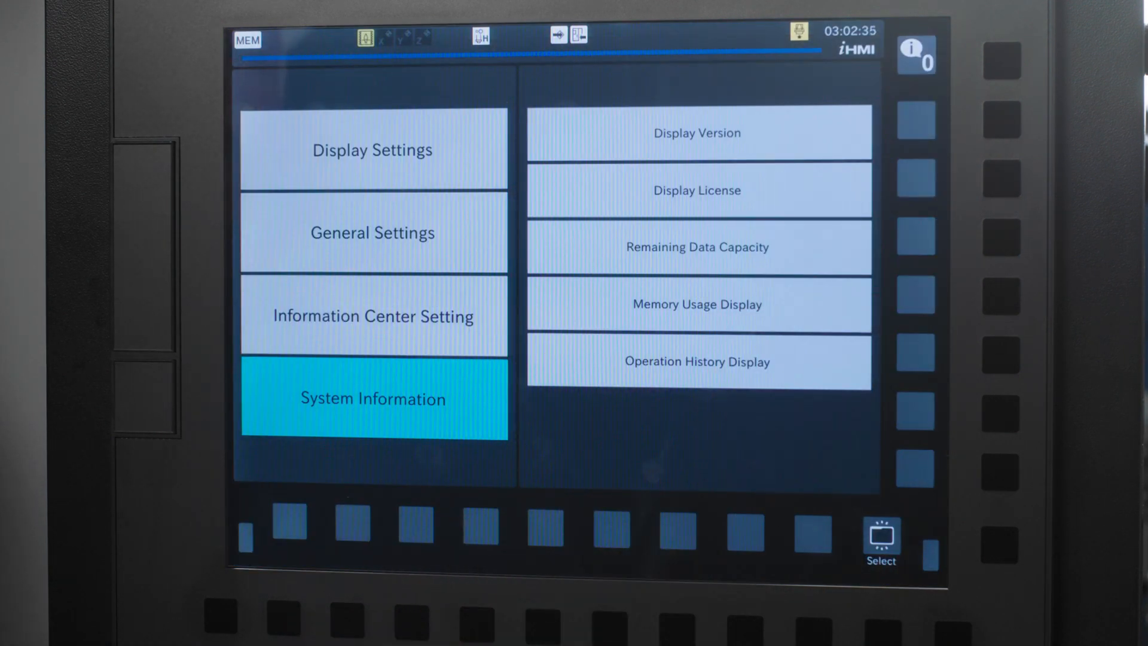
left_click(372, 150)
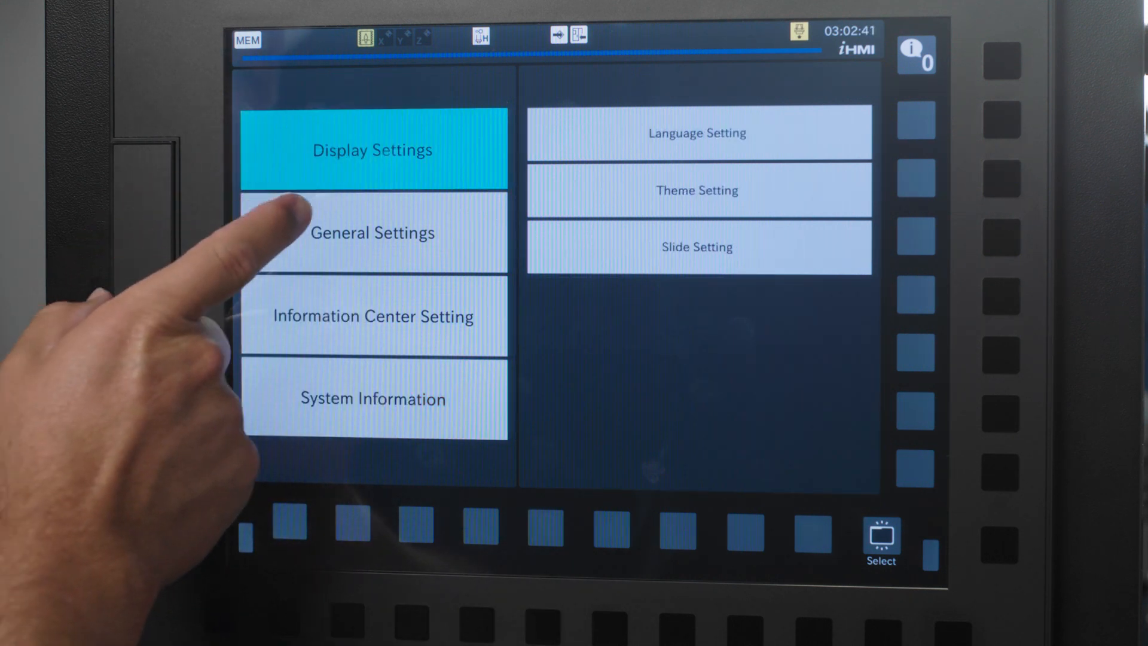
left_click(372, 232)
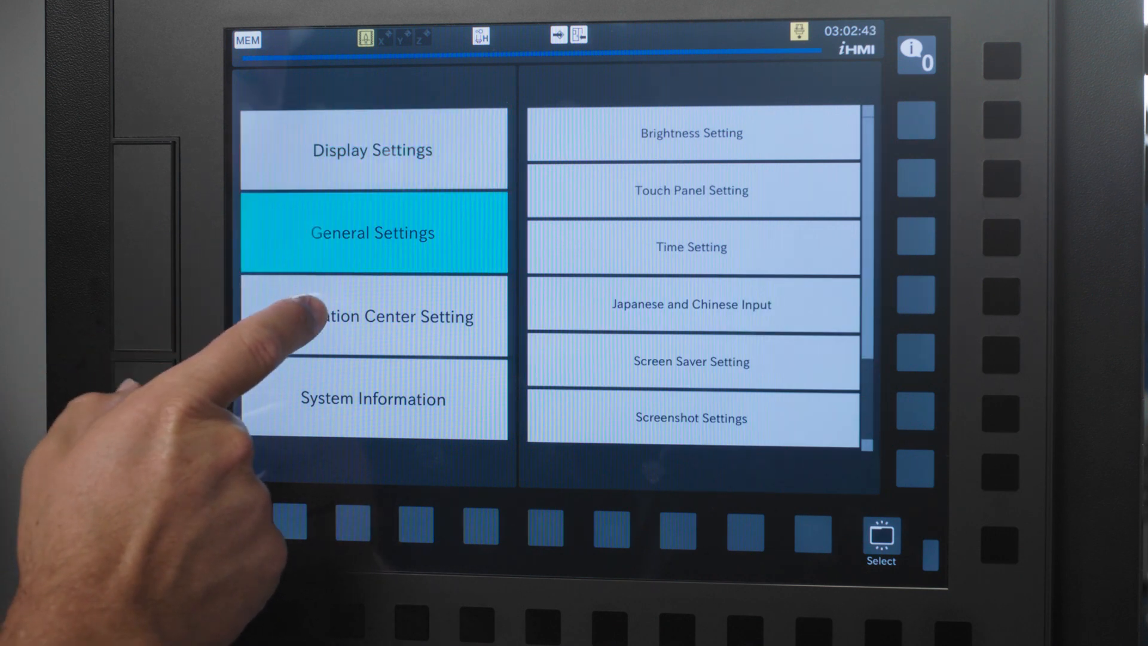
left_click(372, 316)
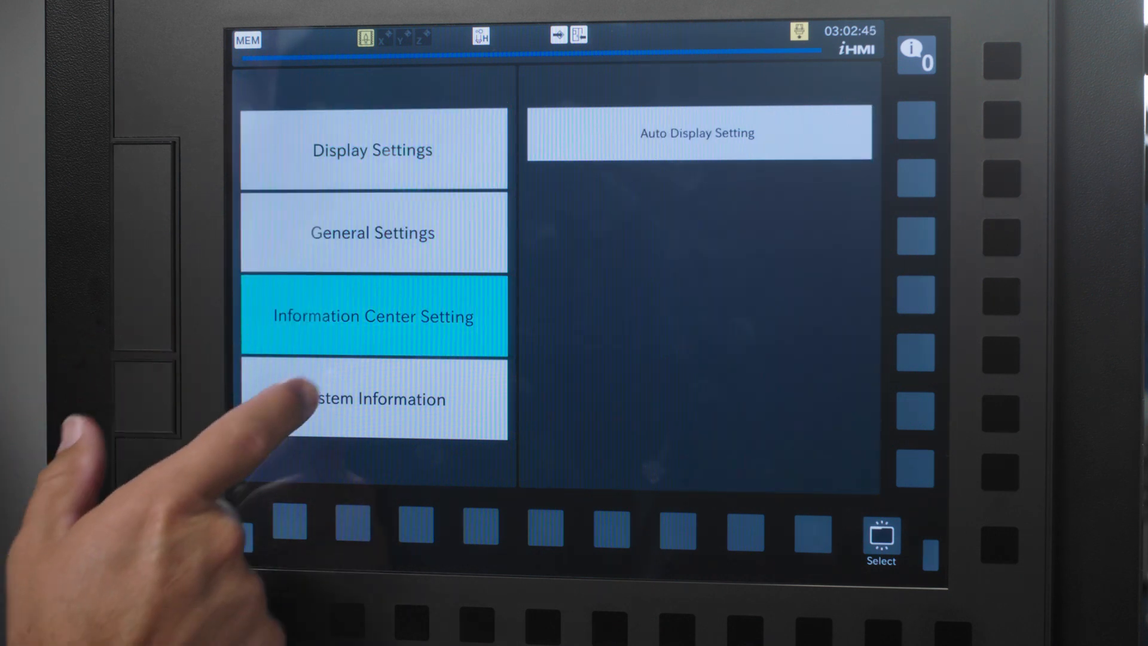
left_click(372, 398)
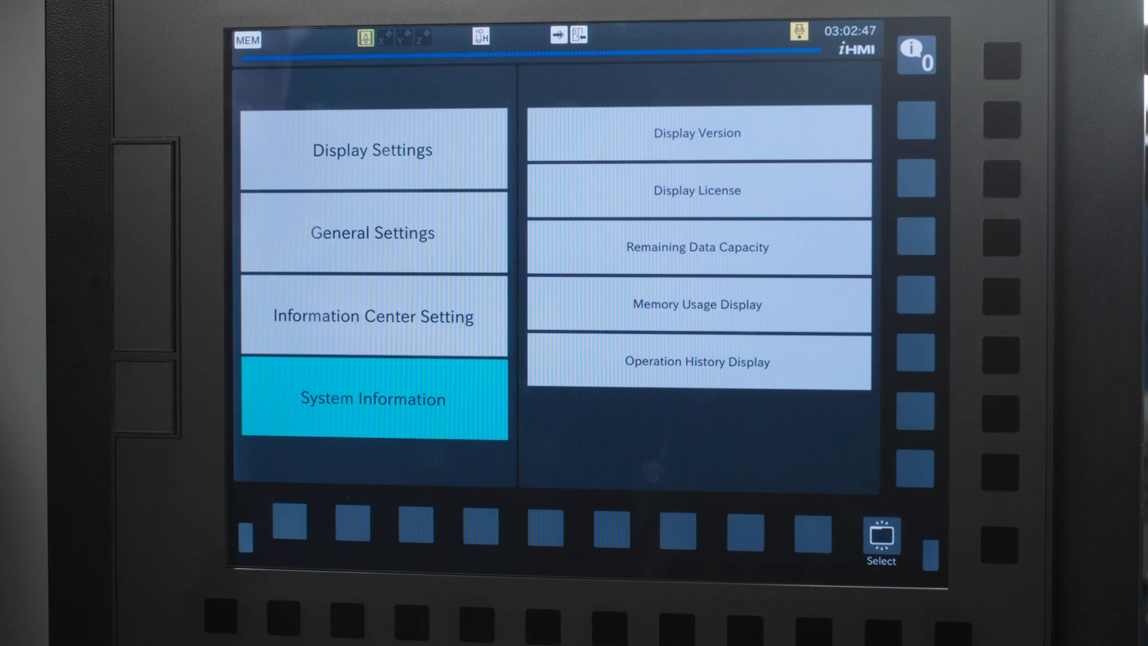
left_click(372, 232)
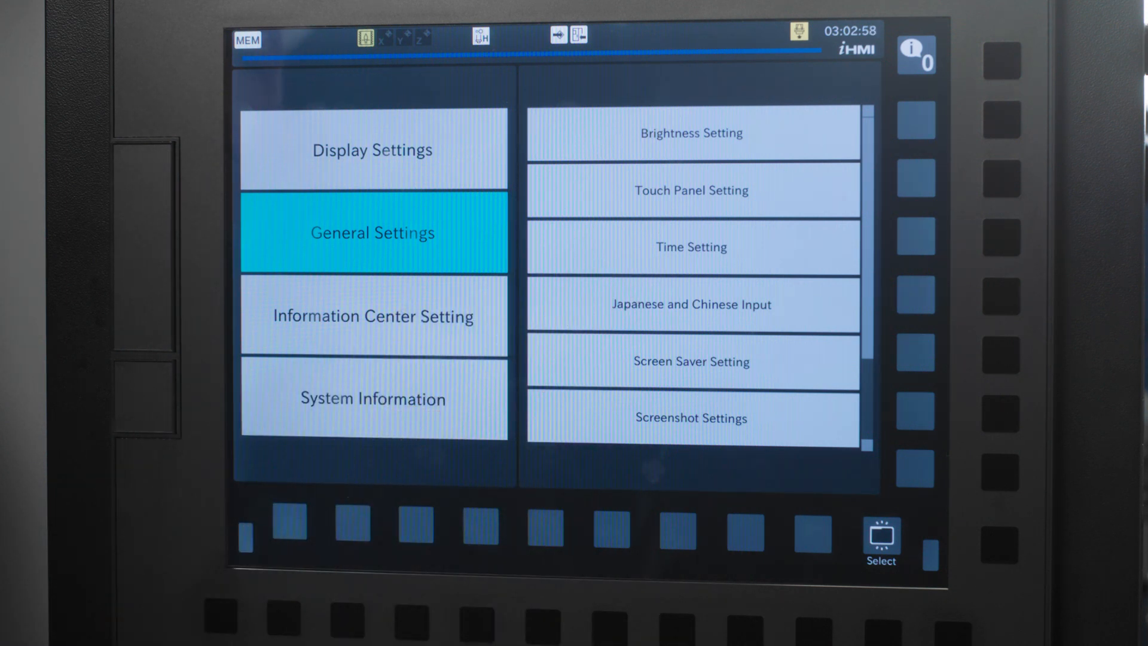
left_click(372, 398)
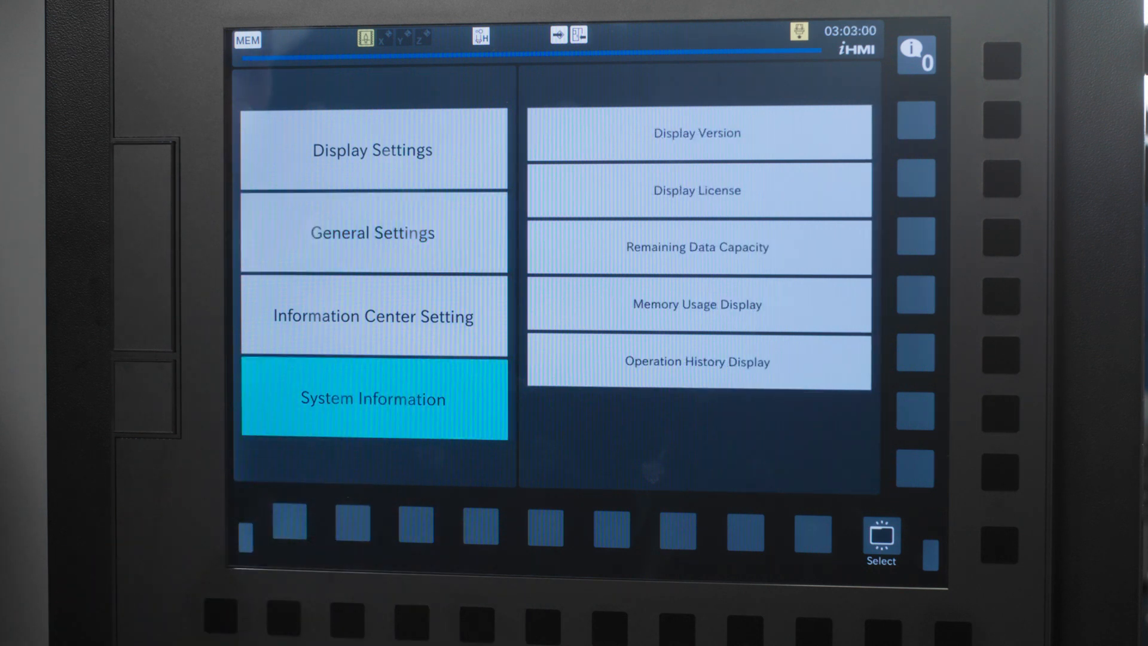